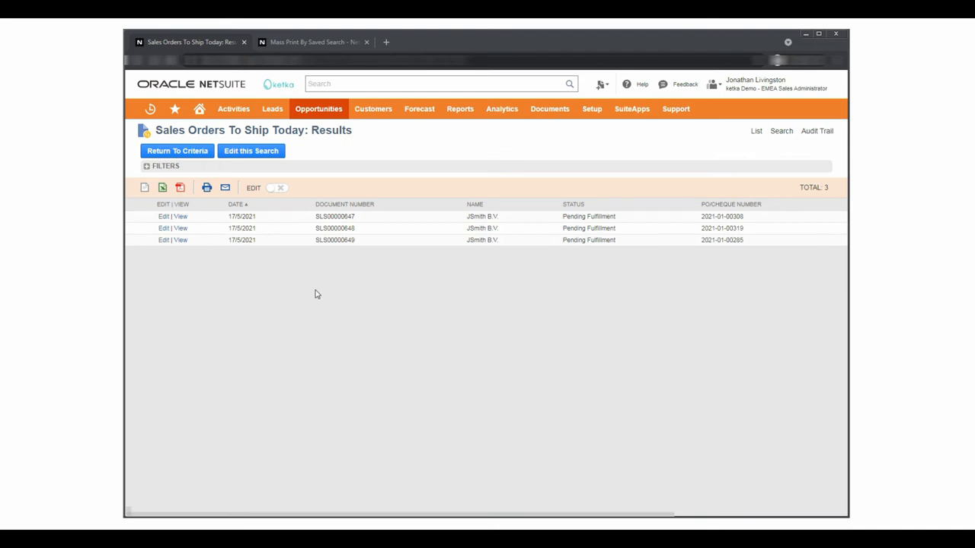
mouse_move(247, 125)
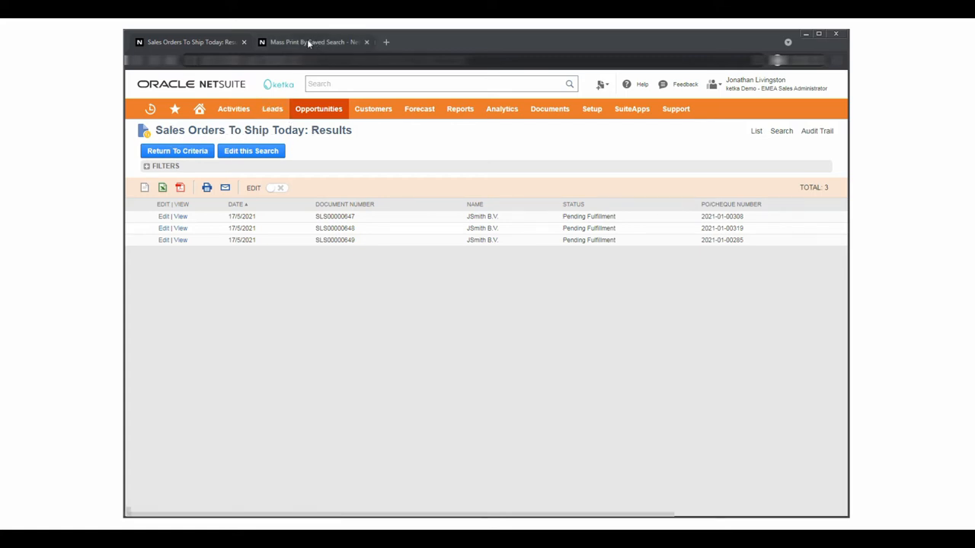
Submit the Sales Orders To Ship Today saved search for mass printing and confirm the queued request
left_click(313, 42)
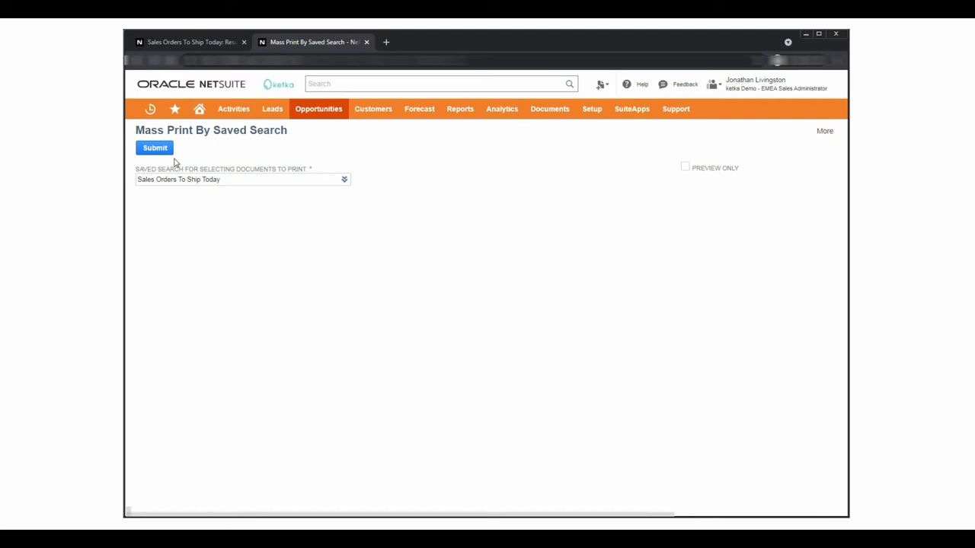
left_click(155, 148)
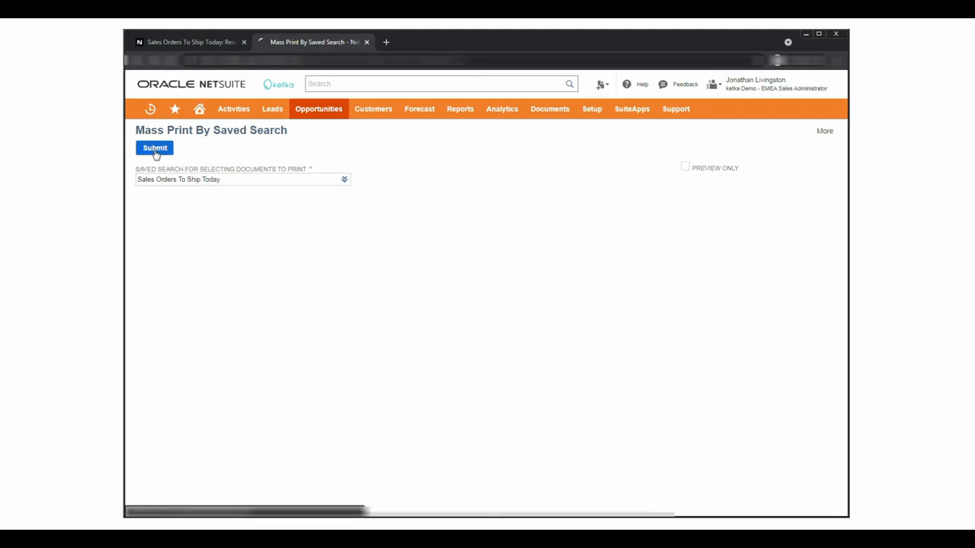
left_click(156, 148)
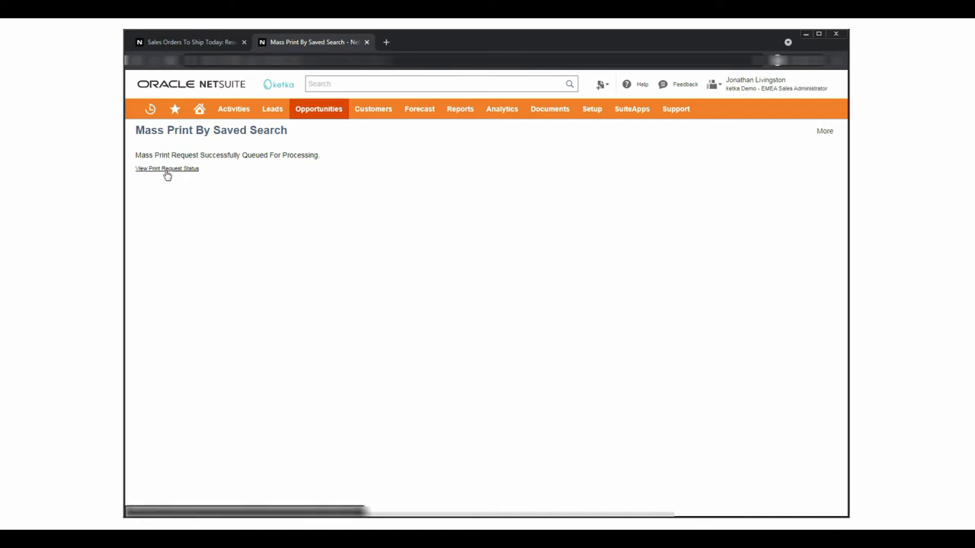
Review the print request status listing three picking tickets and preview the third ticket in priPrinter
left_click(168, 168)
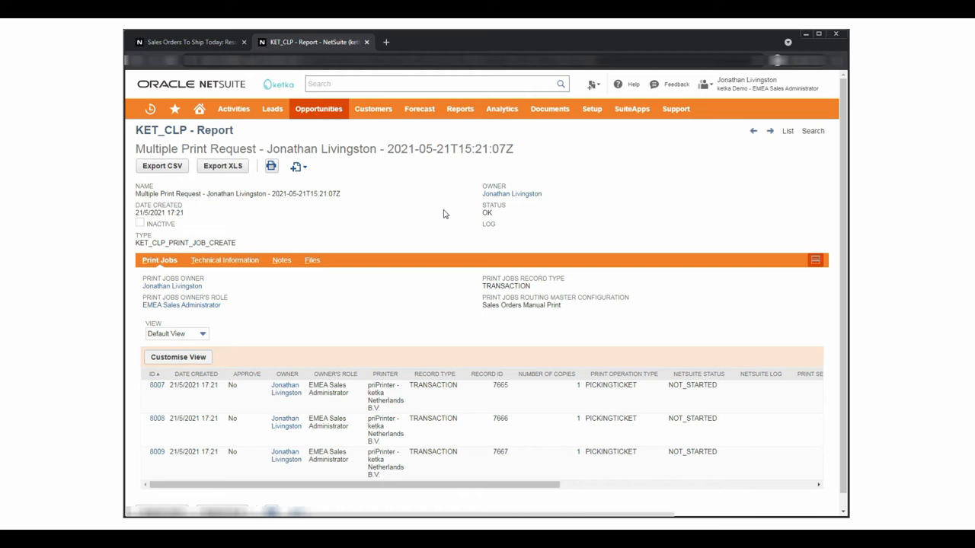
mouse_move(205, 384)
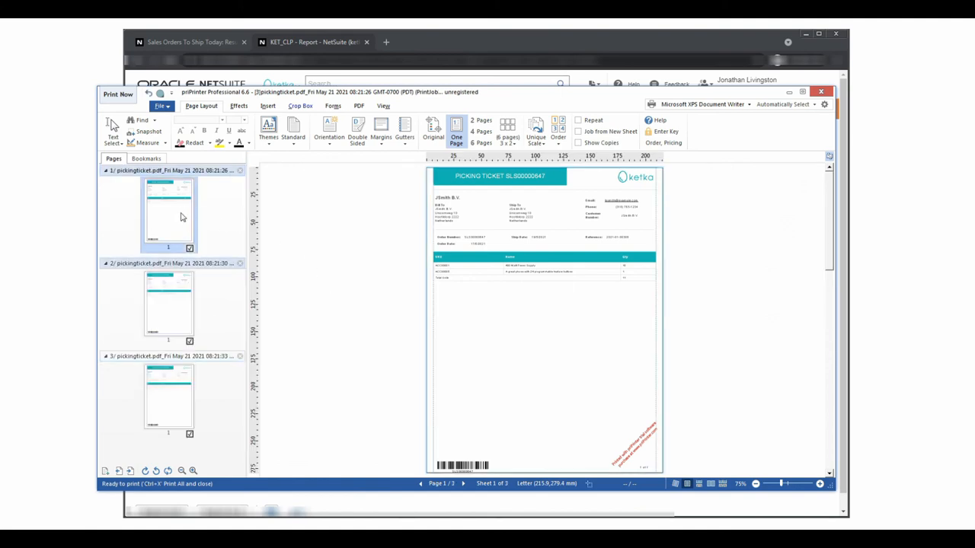
left_click(167, 399)
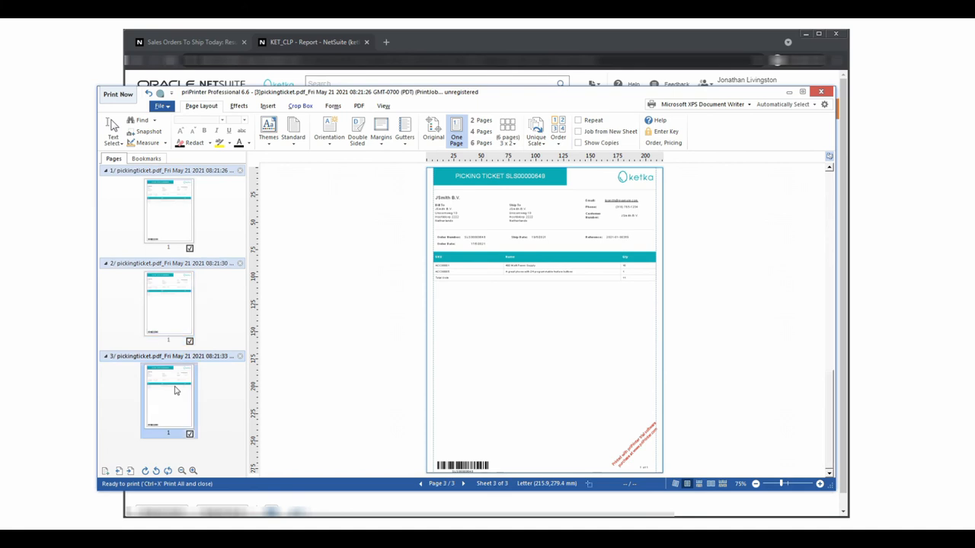